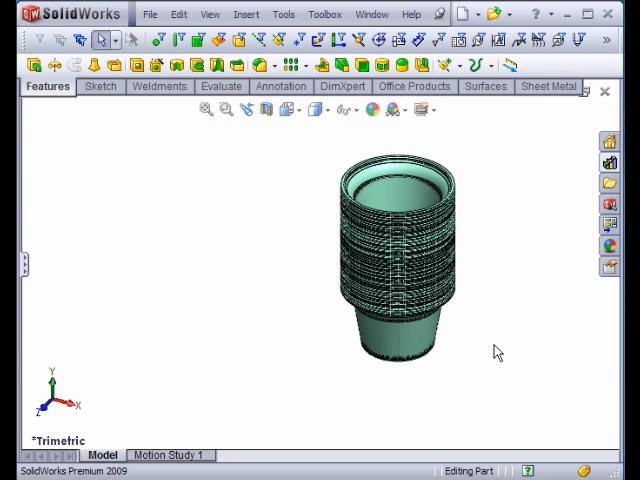
pyautogui.moveTo(504, 305)
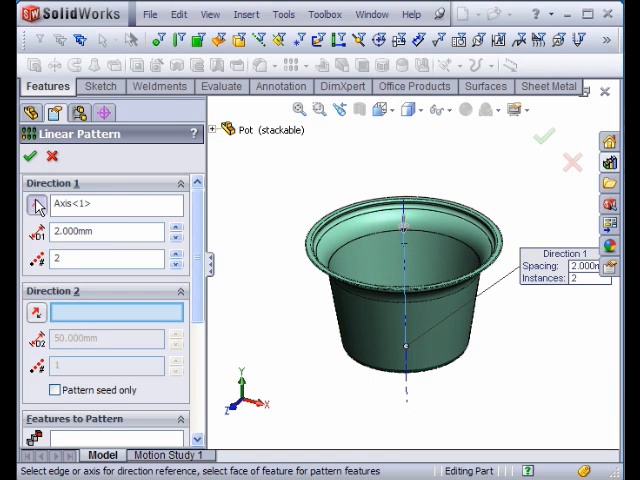
# - Set the Revolve1 pot pattern spacing to 1.000 mm with 5 instances
pyautogui.write('1.000mm')
pyautogui.click(589, 278)
pyautogui.write('5')
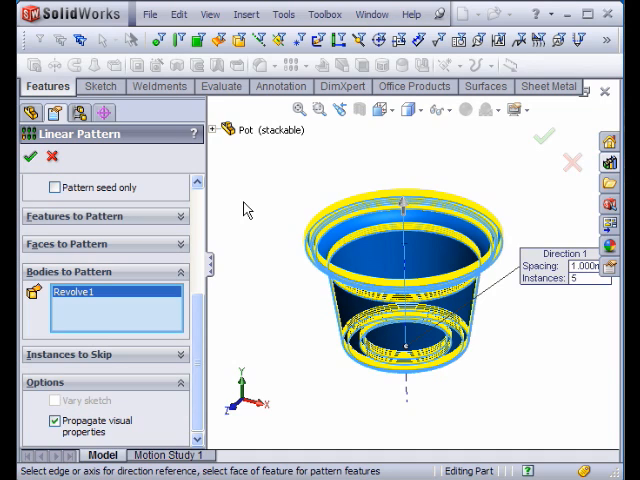
pyautogui.moveTo(268, 196)
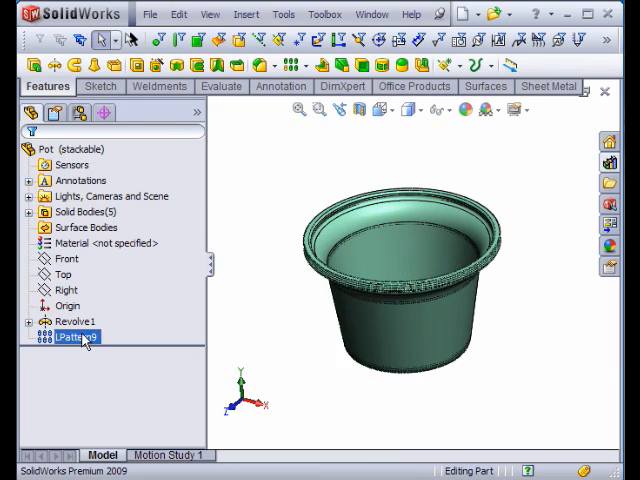
# - Try raising LPattern9 to 100 instances at 1 mm, then cancel the edit
pyautogui.doubleClick(72, 338)
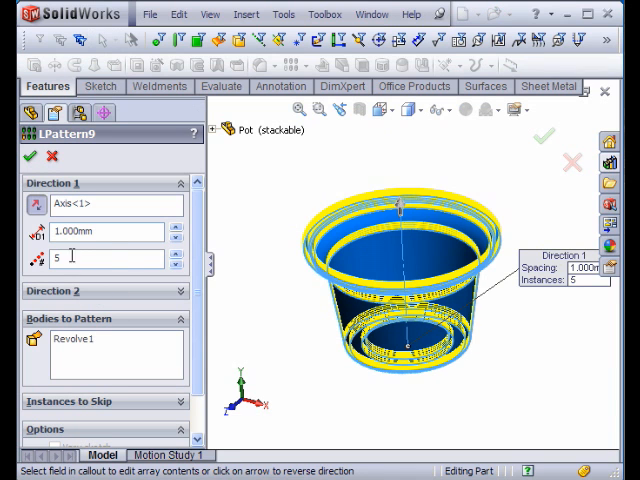
pyautogui.write('1')
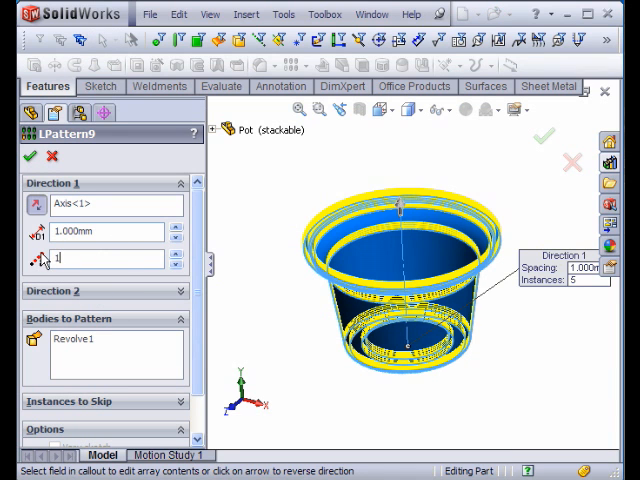
pyautogui.write('100')
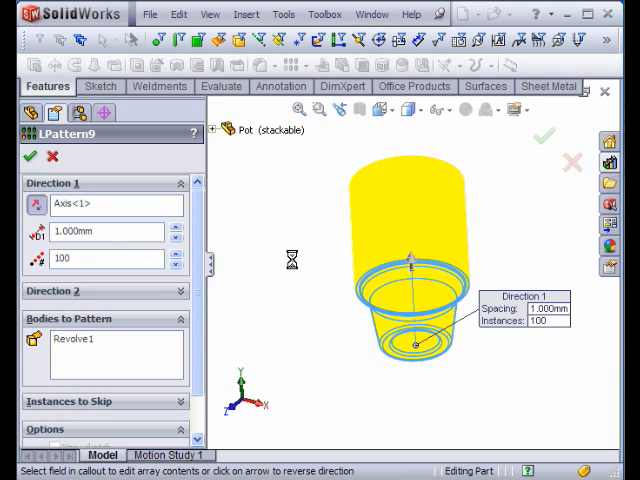
pyautogui.click(30, 156)
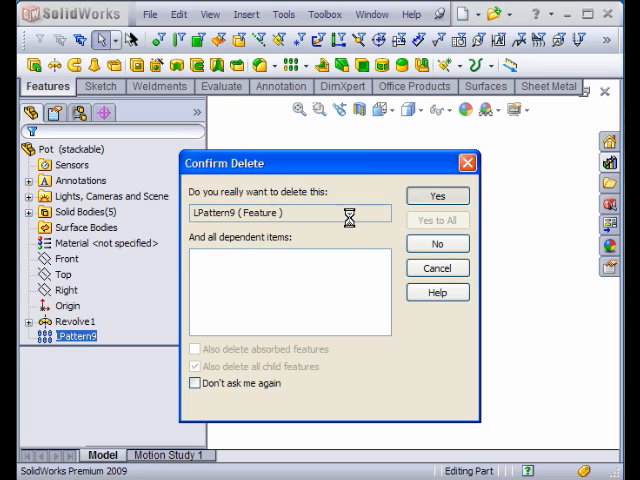
# - Delete LPattern9 and start a new assembly document
pyautogui.click(437, 195)
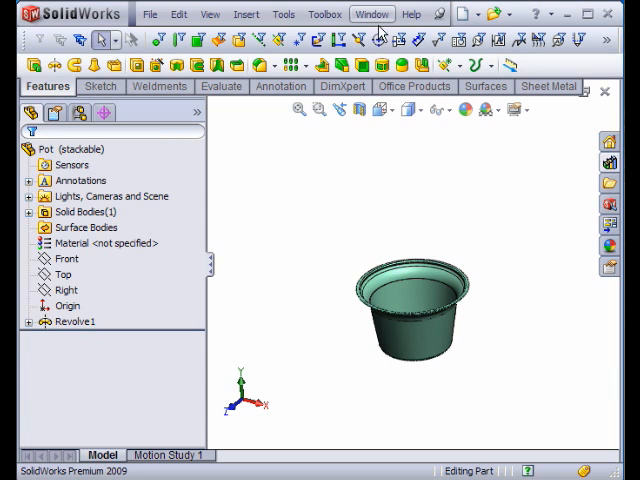
pyautogui.click(372, 14)
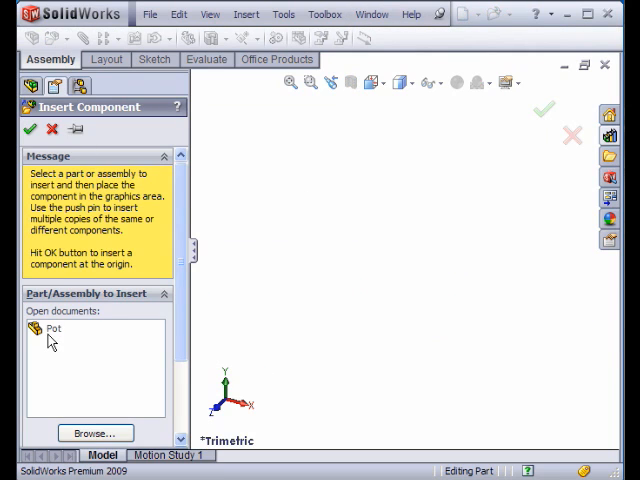
# - Place Pot at the assembly origin and pattern it 100 times, 1 mm apart
pyautogui.click(52, 328)
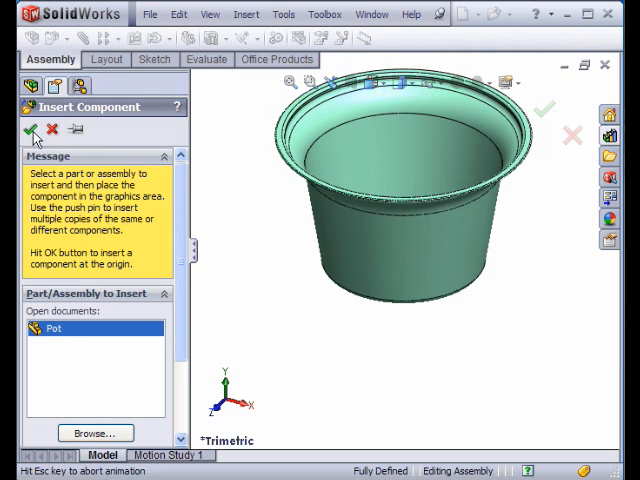
pyautogui.click(31, 130)
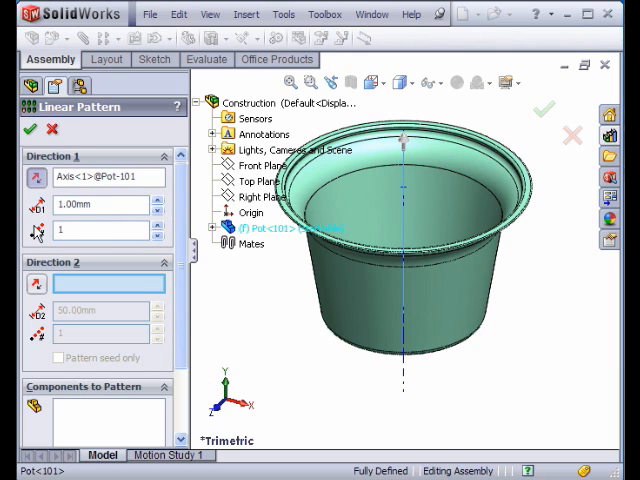
pyautogui.write('100')
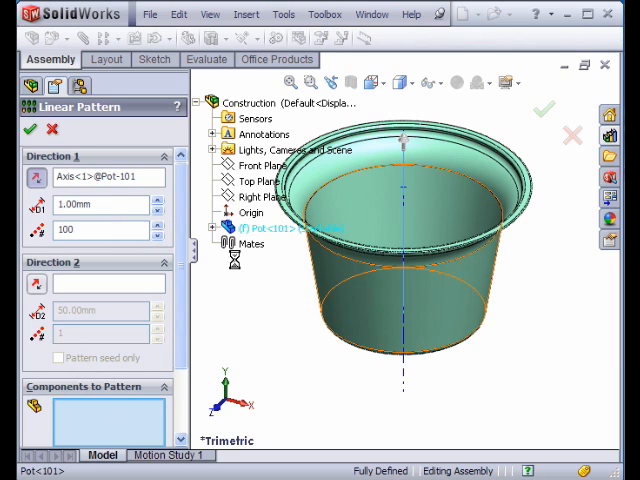
pyautogui.click(30, 130)
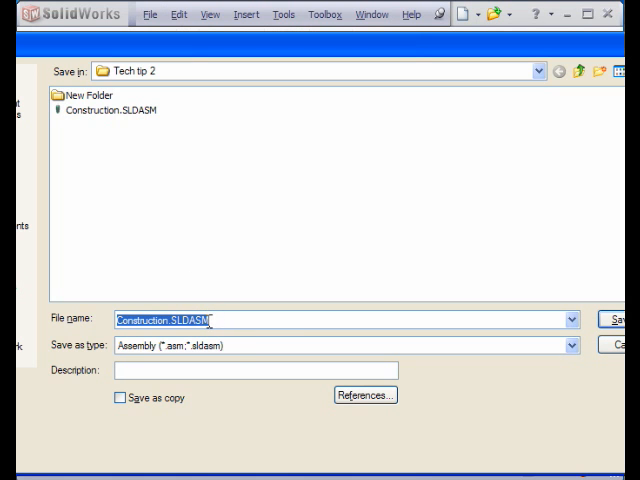
# - Save the assembly as part file '100 pots non parametric' (*.sldprt)
pyautogui.write('100 pots non pa')
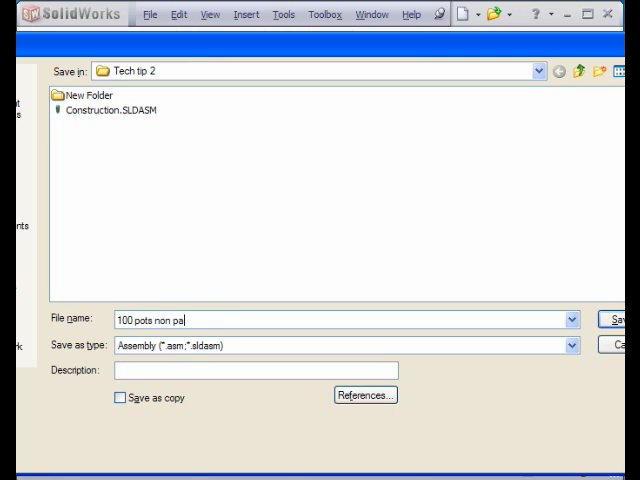
pyautogui.write('rametric')
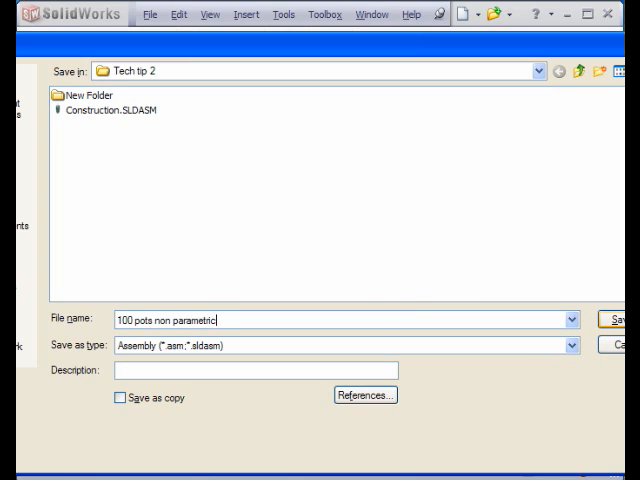
pyautogui.click(570, 345)
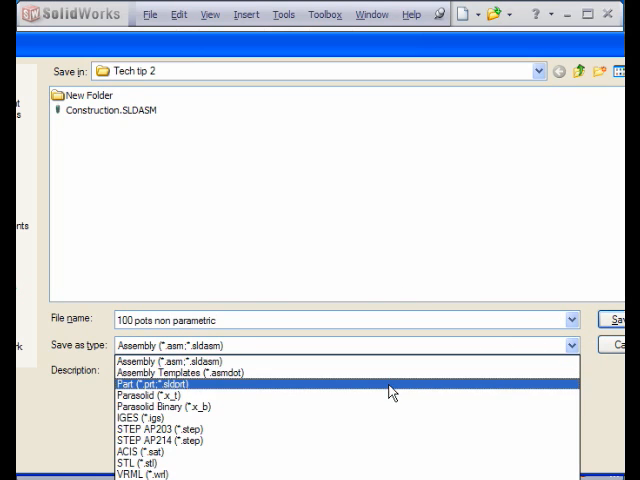
pyautogui.click(150, 384)
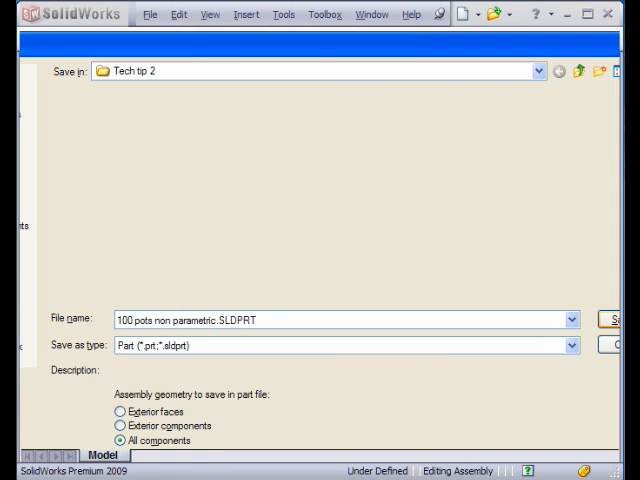
pyautogui.click(608, 319)
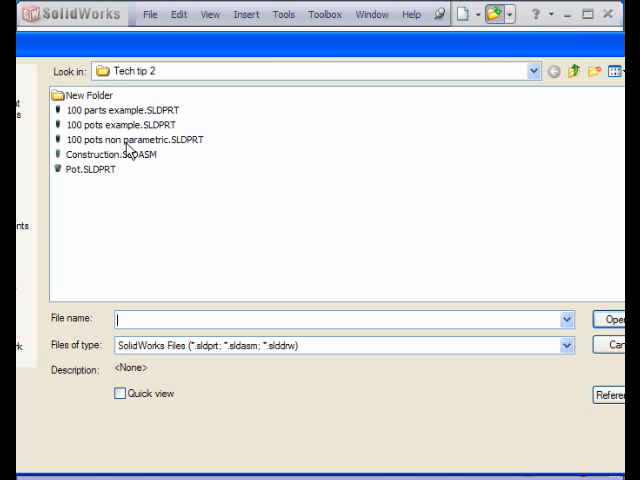
# - Open '100 pots non parametric' and highlight individual pot bodies like Pot-104-solid1
pyautogui.doubleClick(135, 138)
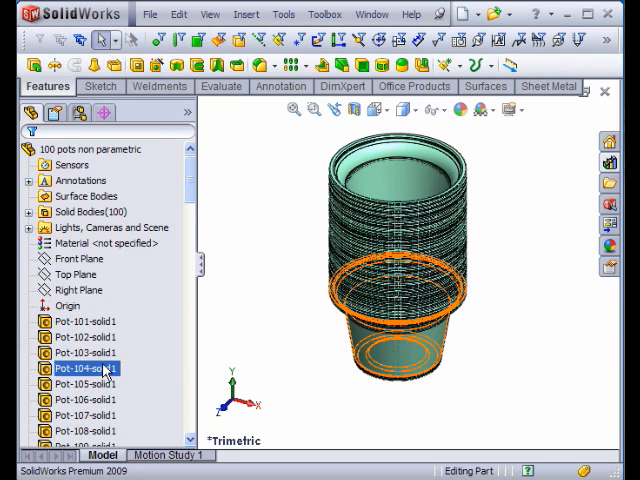
pyautogui.click(80, 321)
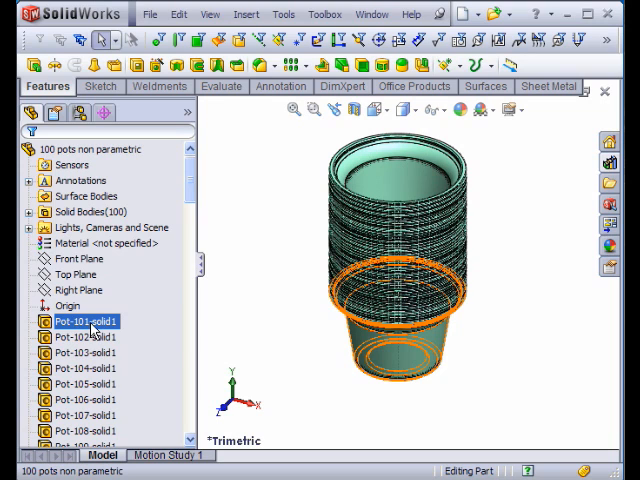
pyautogui.click(85, 399)
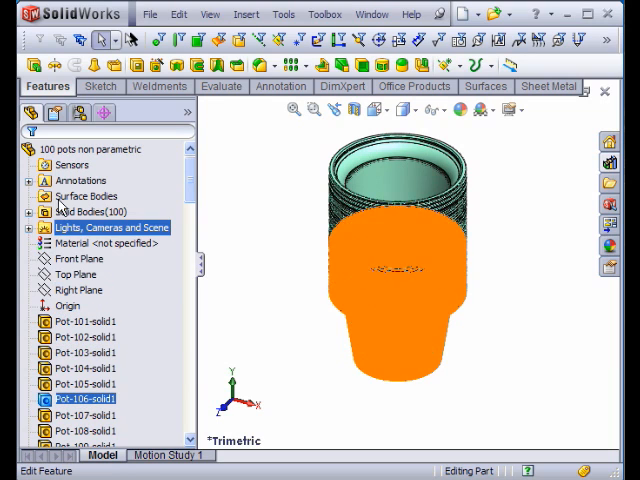
pyautogui.rightClick(72, 399)
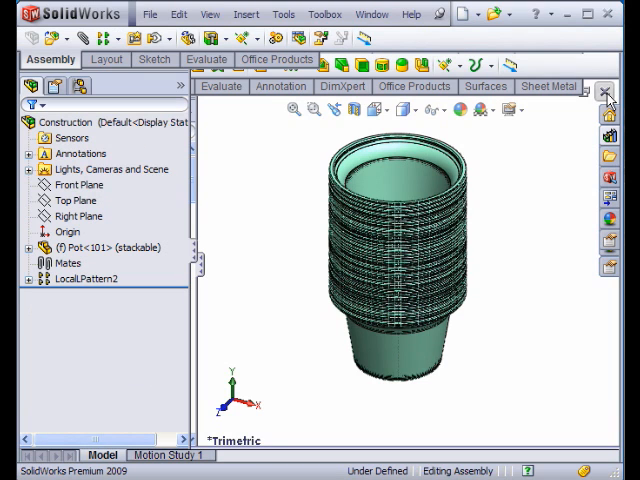
pyautogui.moveTo(65, 48)
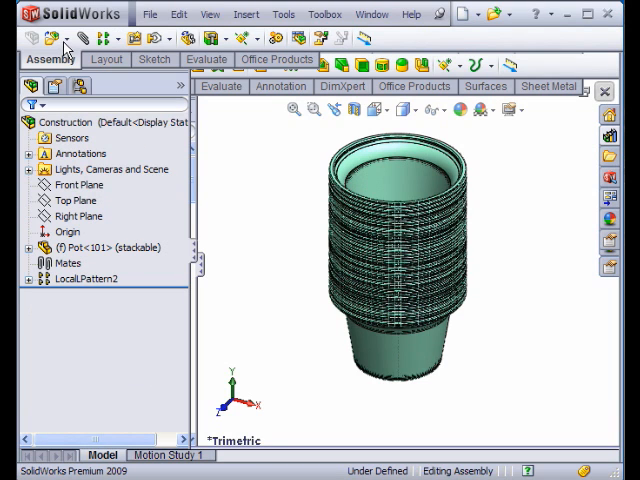
# - Insert a new part on the Top Plane and exit its sketch, discarding changes
pyautogui.click(33, 38)
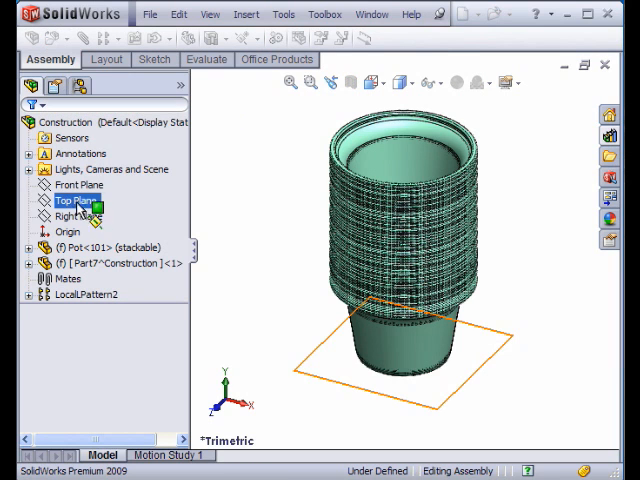
pyautogui.click(80, 185)
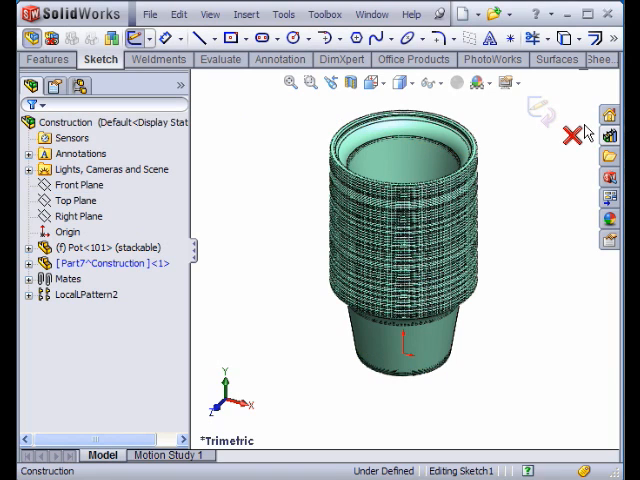
pyautogui.click(573, 135)
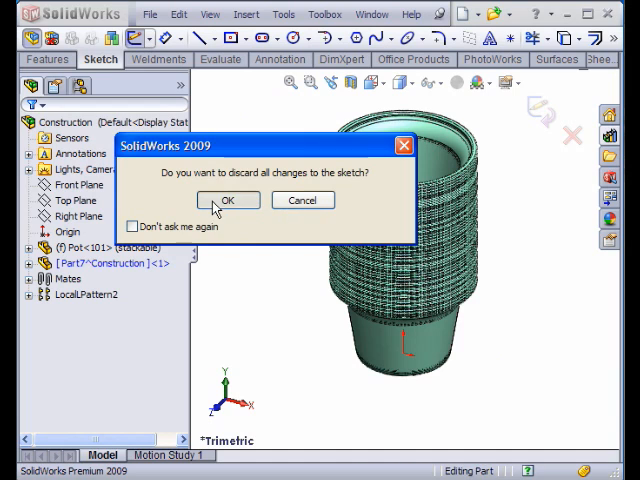
pyautogui.click(228, 200)
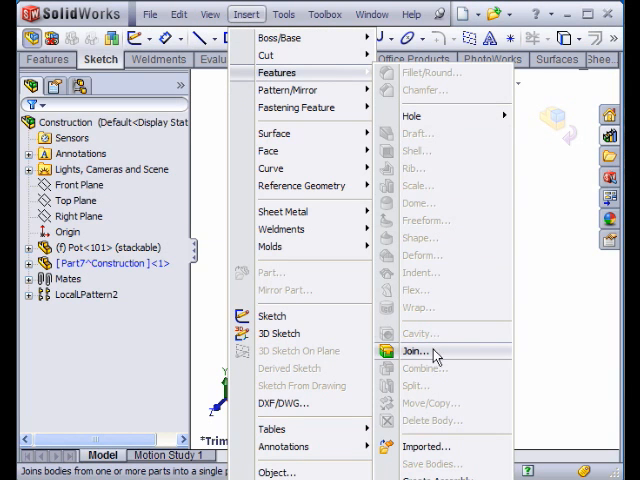
# - Join the patterned pot bodies into the new in-context part
pyautogui.click(415, 351)
pyautogui.write('100 Pots')
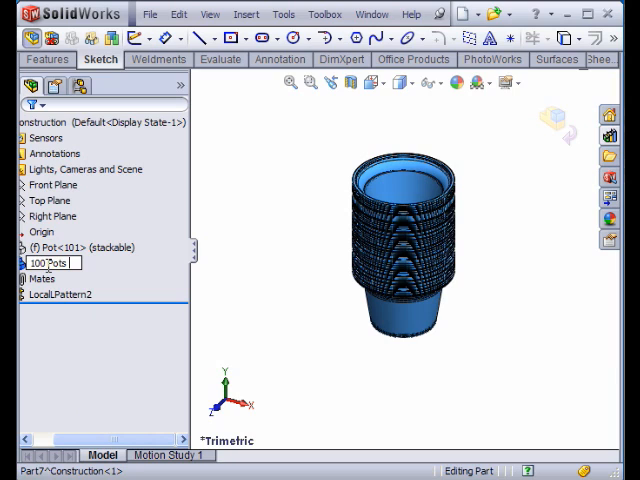
# - Rename the part '100 Pots Parametric' and save it externally beside the assembly
pyautogui.write('Parametric<1> ->')
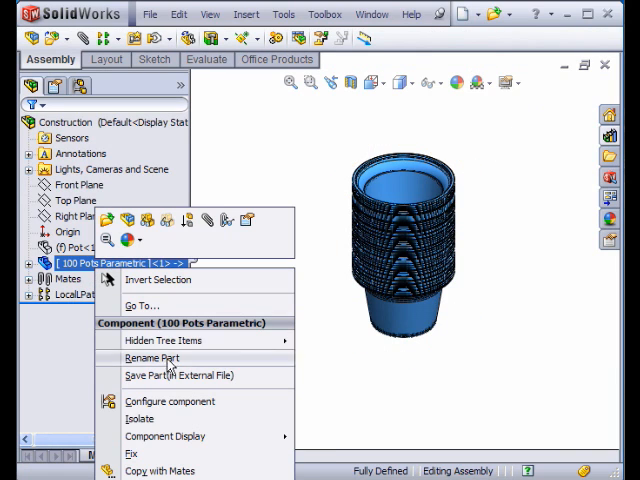
pyautogui.click(178, 375)
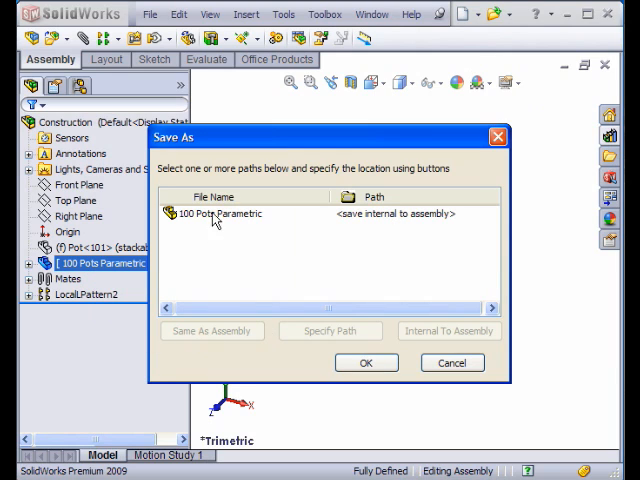
pyautogui.click(366, 362)
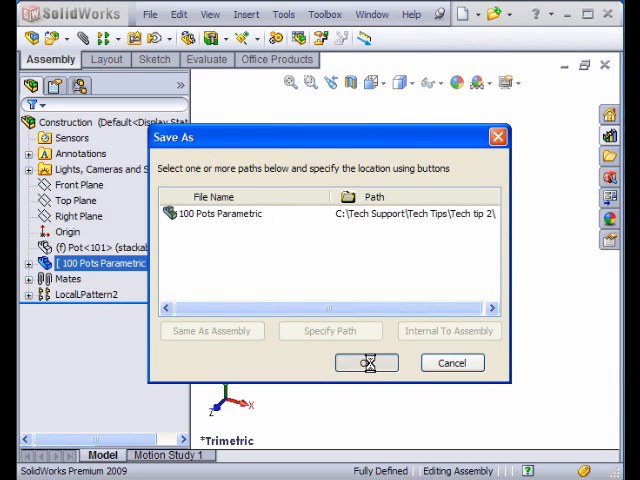
pyautogui.click(366, 362)
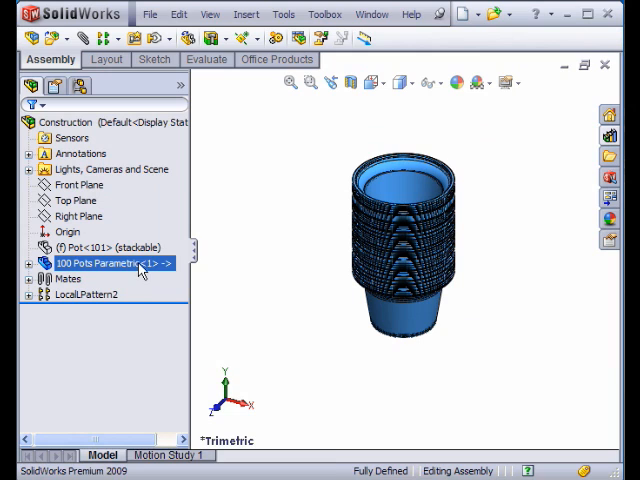
# - Open '100 Pots Parametric' to check its single Join1 body, then return to Construction
pyautogui.rightClick(100, 263)
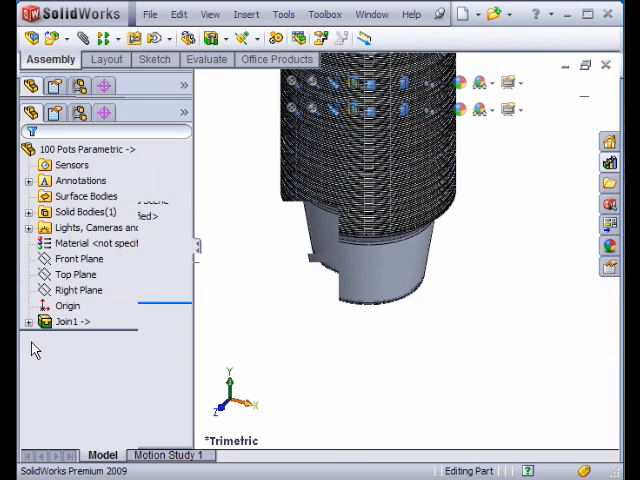
pyautogui.click(73, 321)
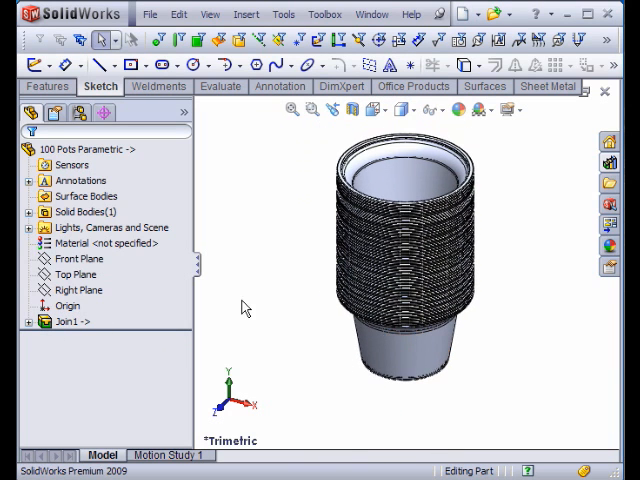
pyautogui.click(72, 321)
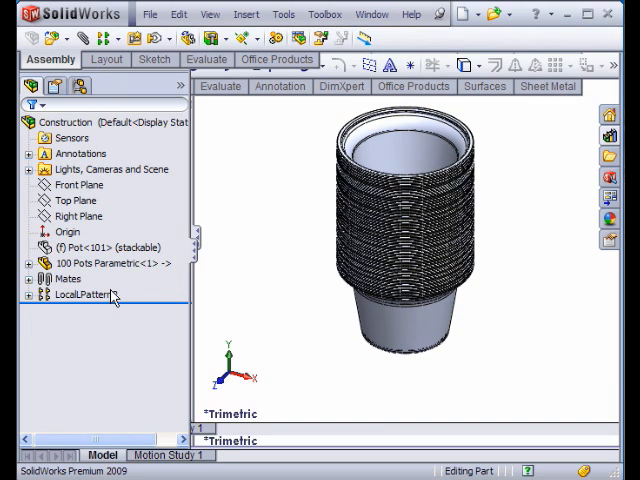
# - Open the context menu on LocalPattern2 to edit the pot pattern spacing
pyautogui.rightClick(90, 247)
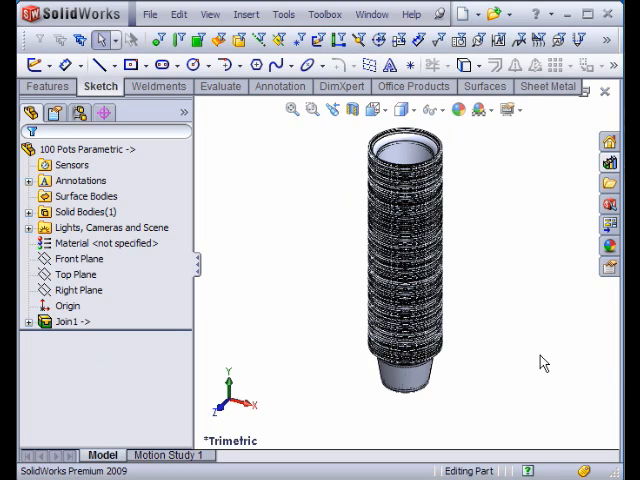
pyautogui.moveTo(367, 441)
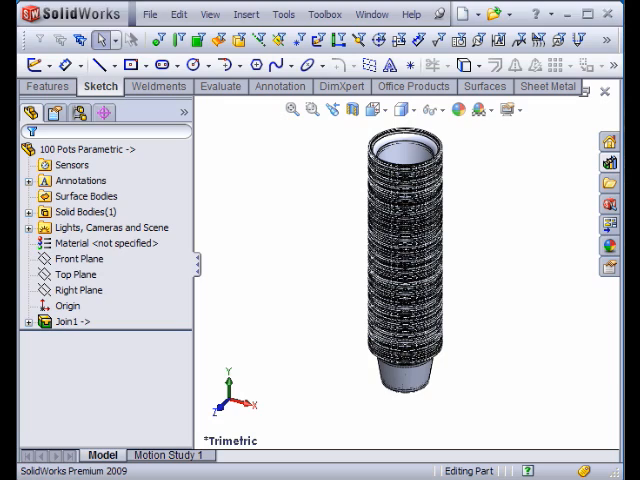
pyautogui.moveTo(543, 363)
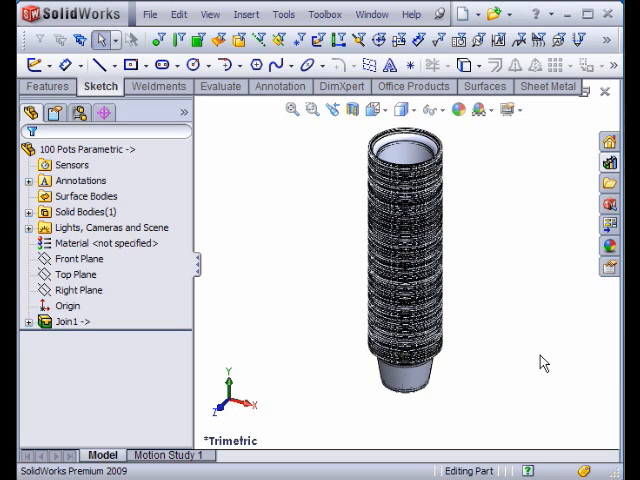